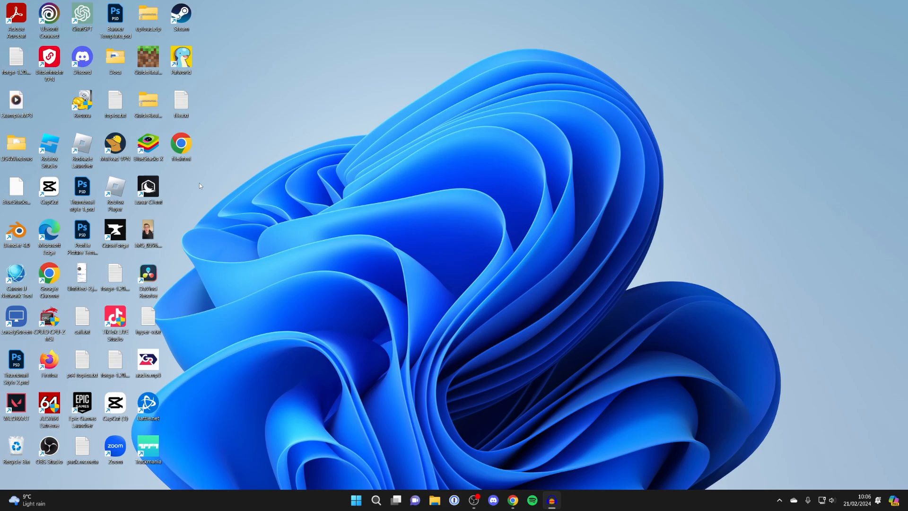
mouse_move(374, 411)
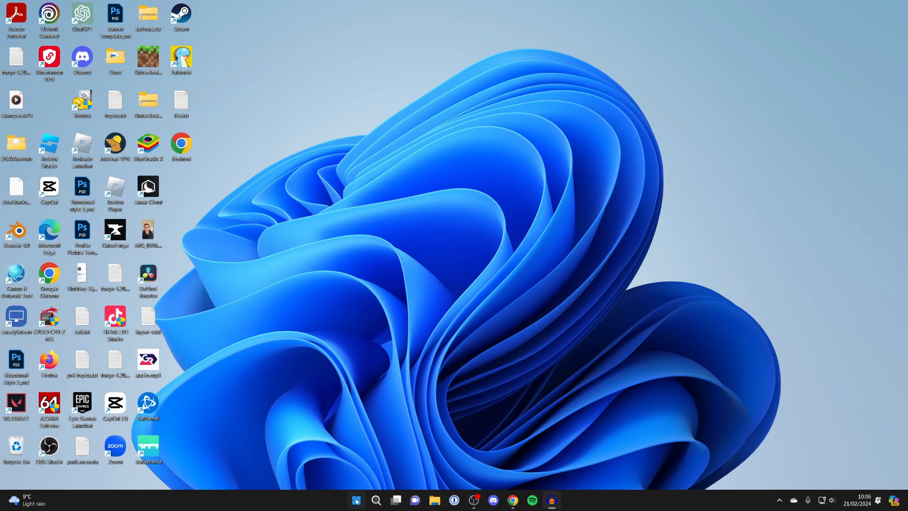
- Open the Windows Start menu from the taskbar
click(356, 500)
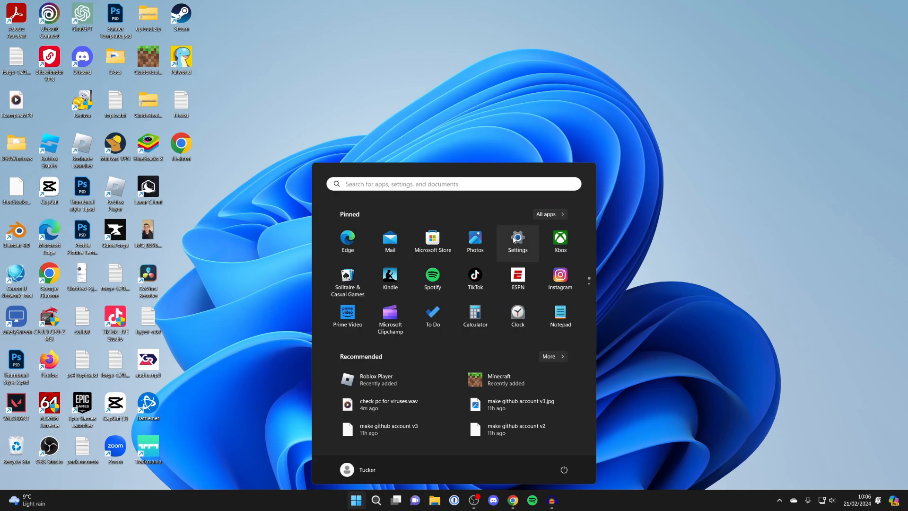
- Launch Settings, go to Privacy & security, and open Virus & threat protection in Windows Security
click(517, 240)
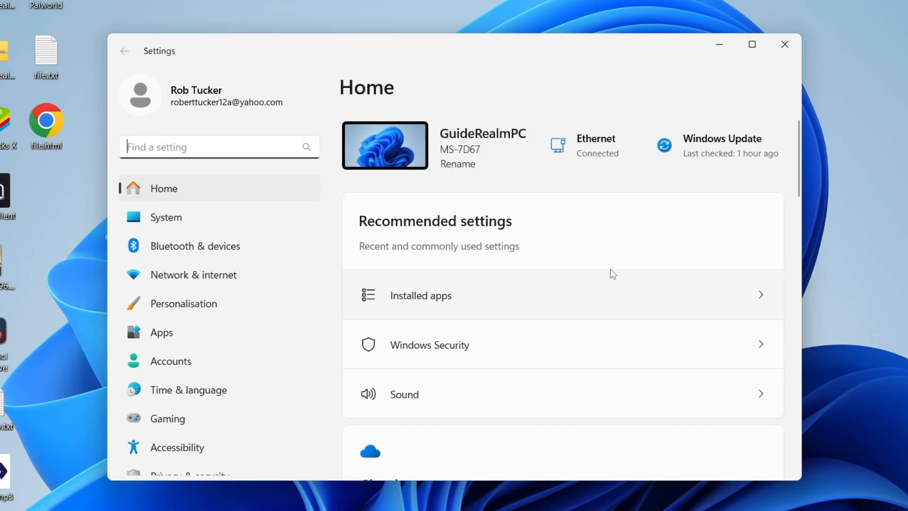
mouse_move(181, 261)
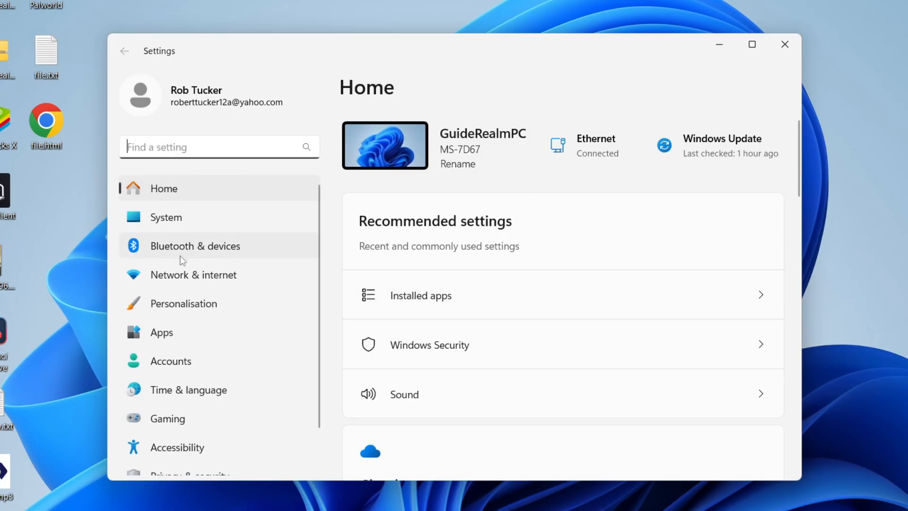
scroll(down, 3)
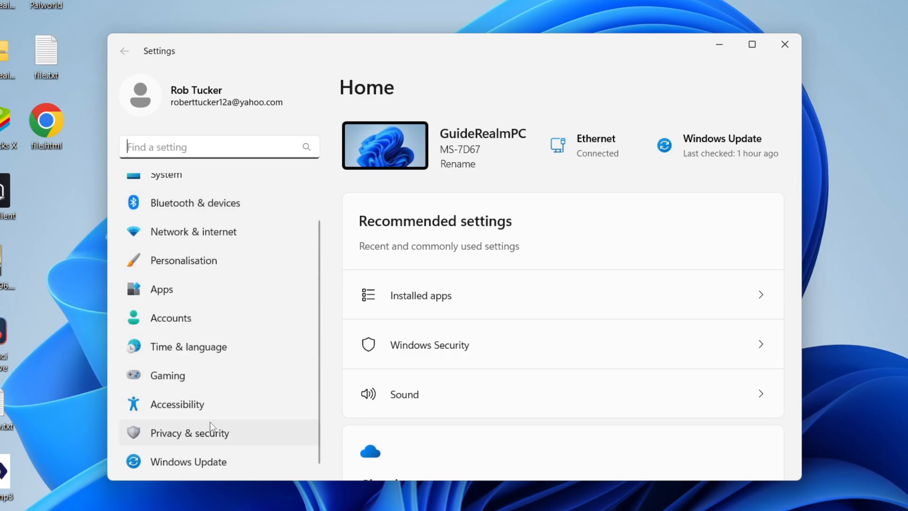
click(189, 432)
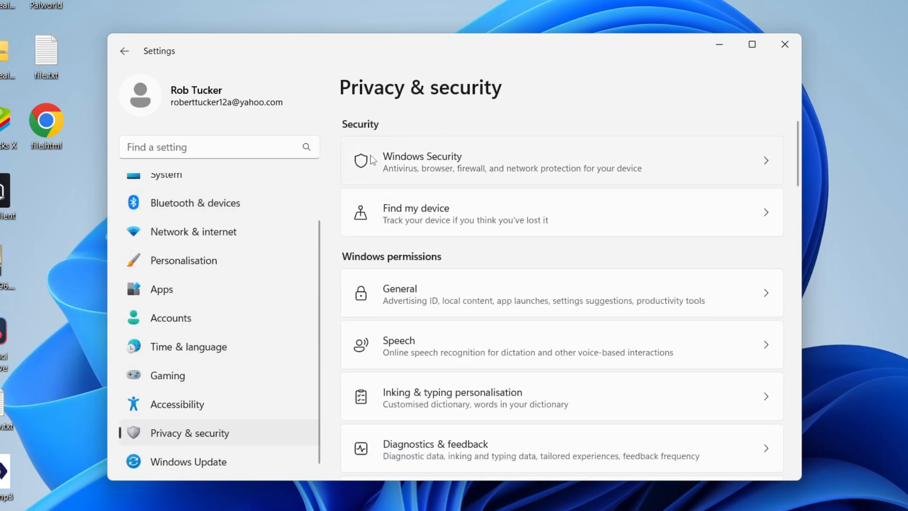
mouse_move(542, 159)
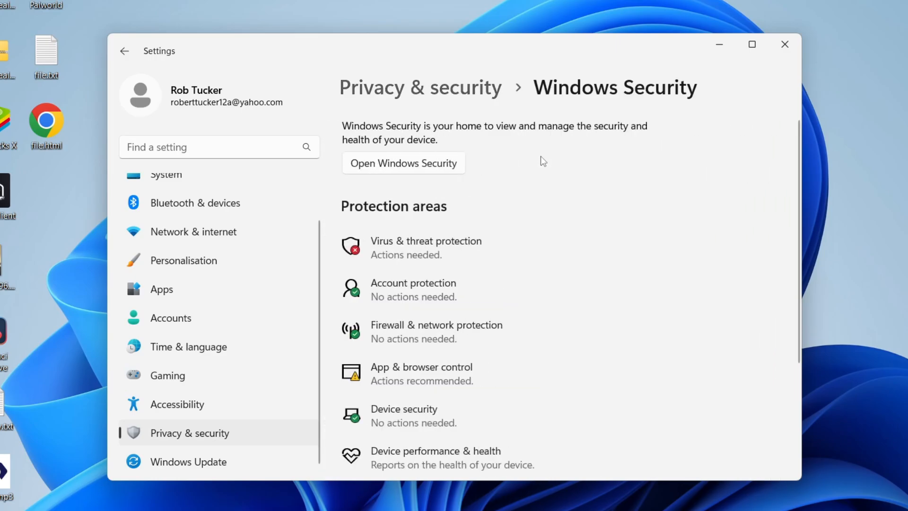
mouse_move(399, 259)
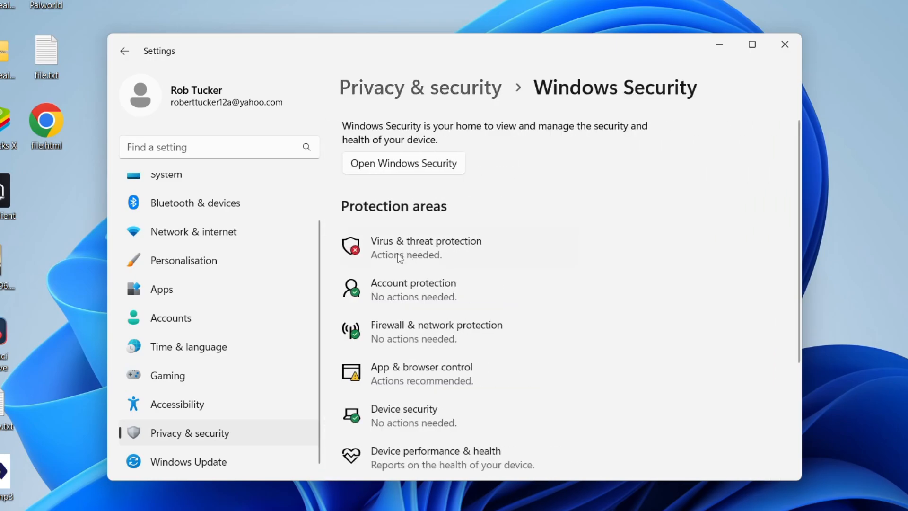
mouse_move(426, 255)
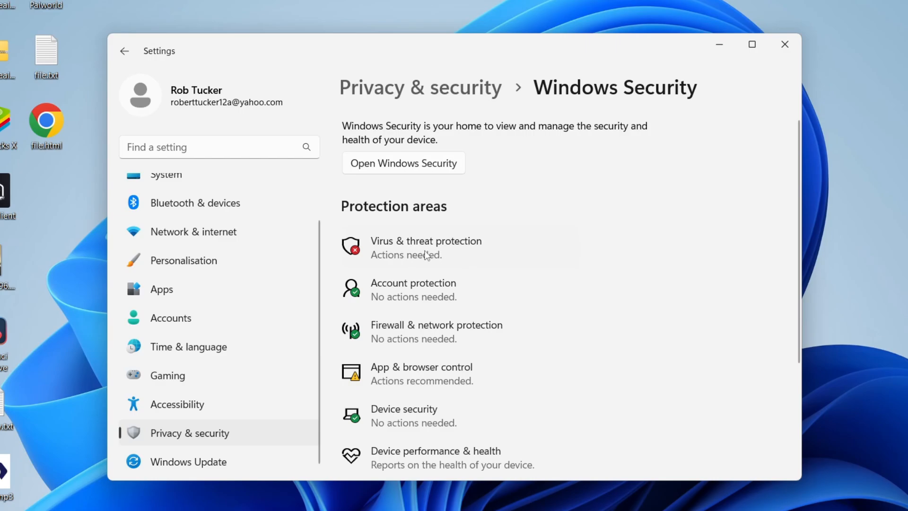
click(404, 163)
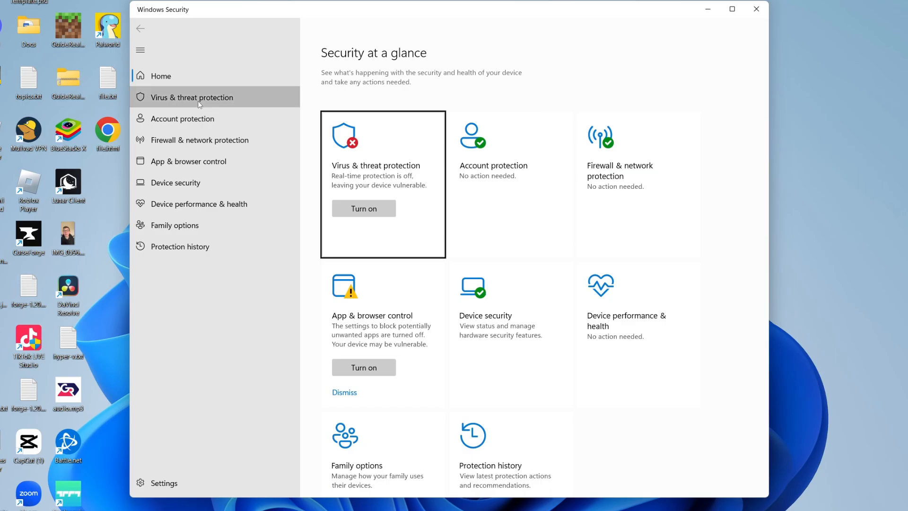
- Open the Virus & threat protection page and its Manage settings page
click(192, 96)
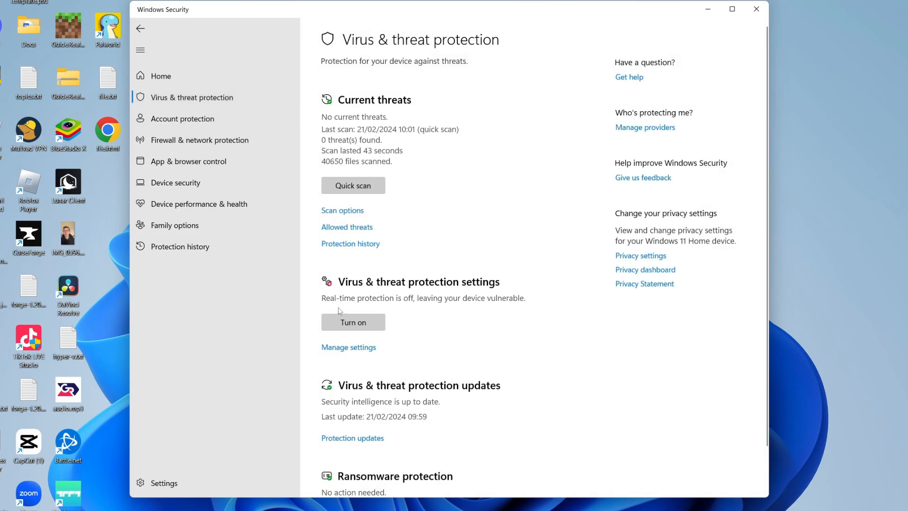
scroll(down, 3)
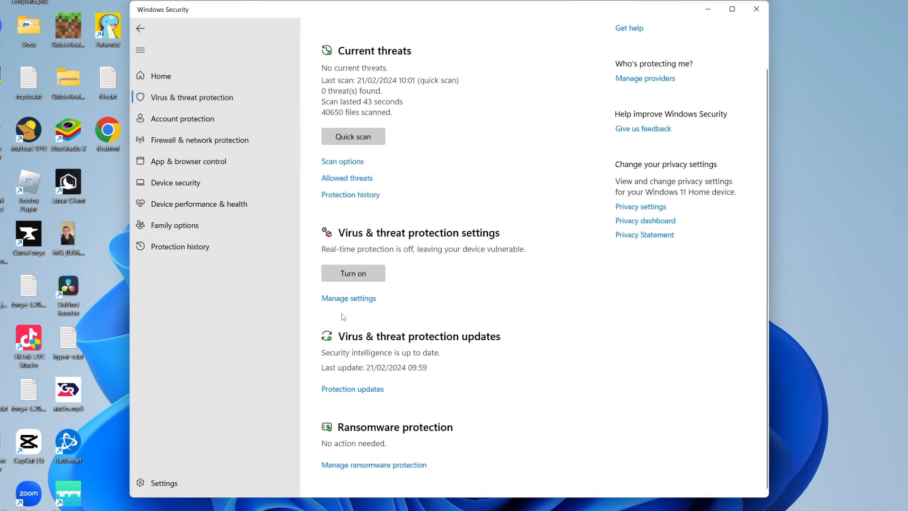
mouse_move(347, 302)
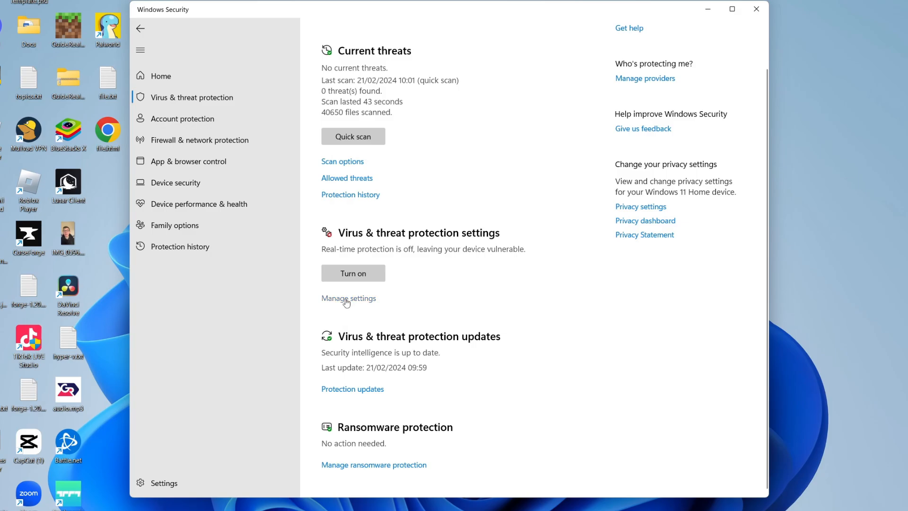
click(348, 297)
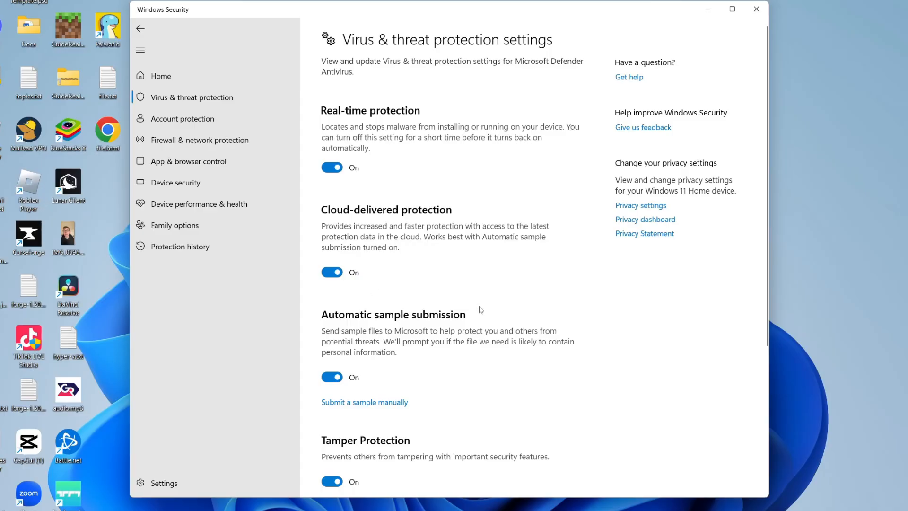
- Scroll the protection settings to confirm Real-time protection is On
scroll(down, 3)
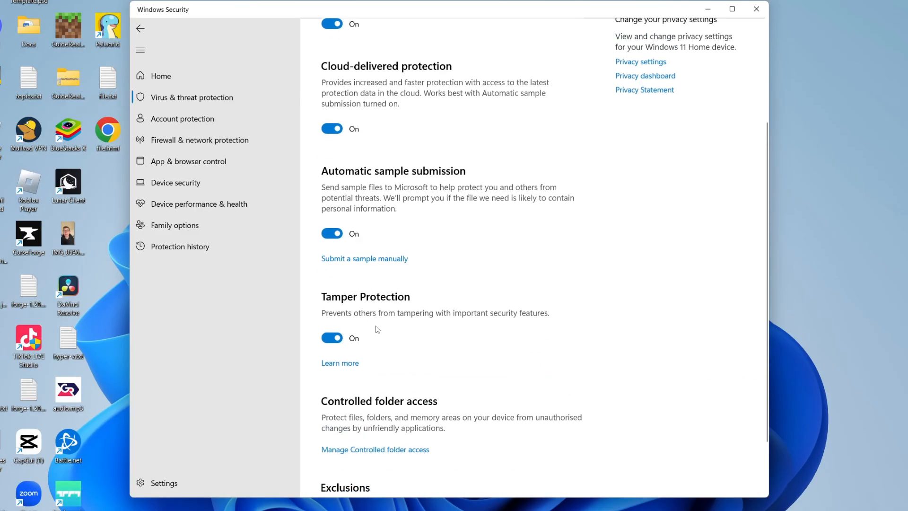
scroll(up, 3)
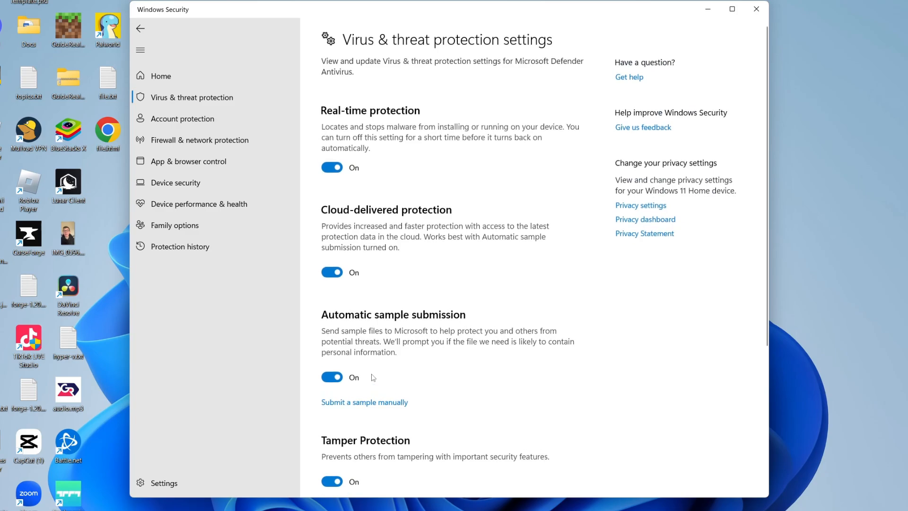
mouse_move(683, 148)
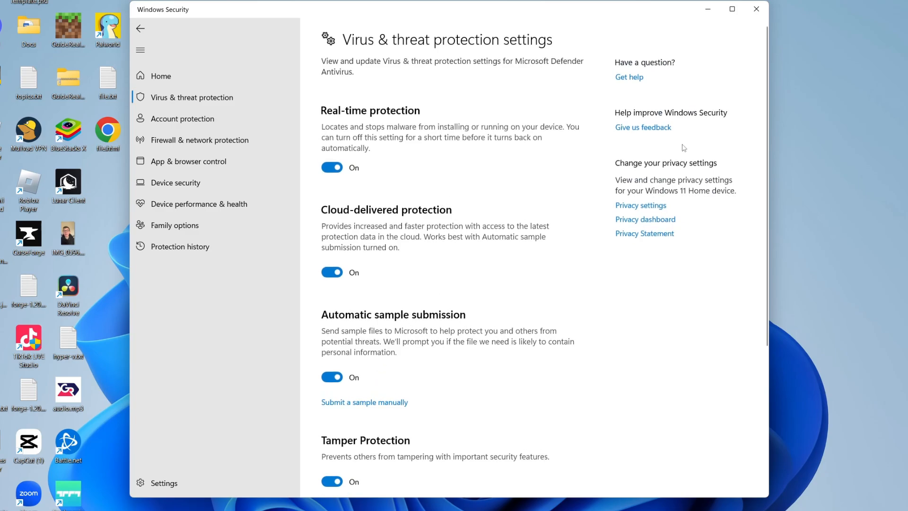
mouse_move(431, 140)
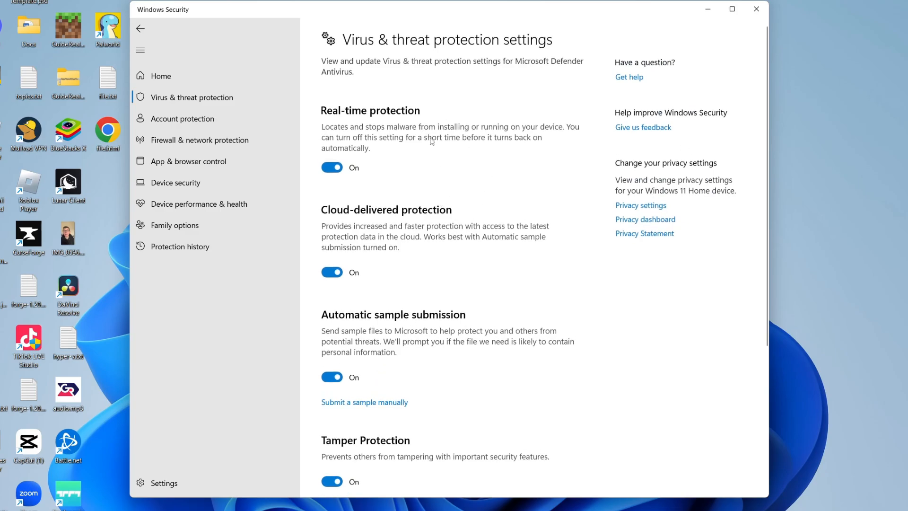